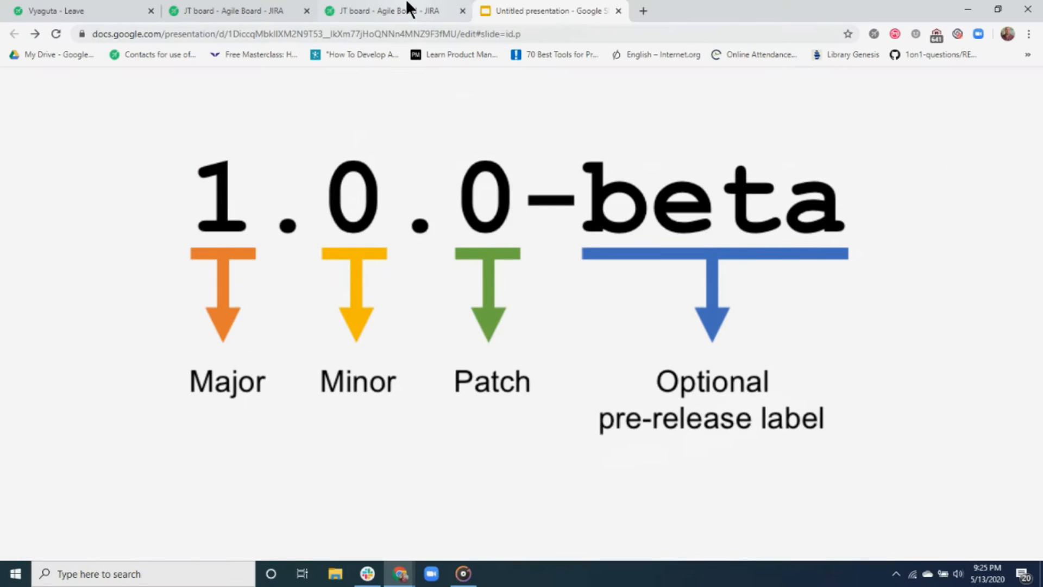
- Switch from the Google Slides tab back to the JT board Jira backlog
click(389, 10)
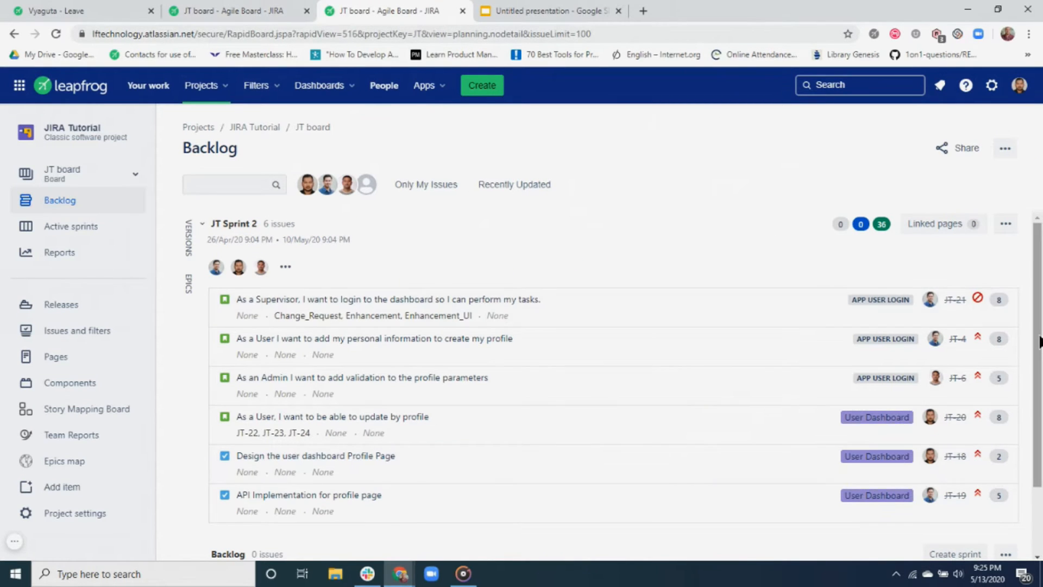
scroll(down, 3)
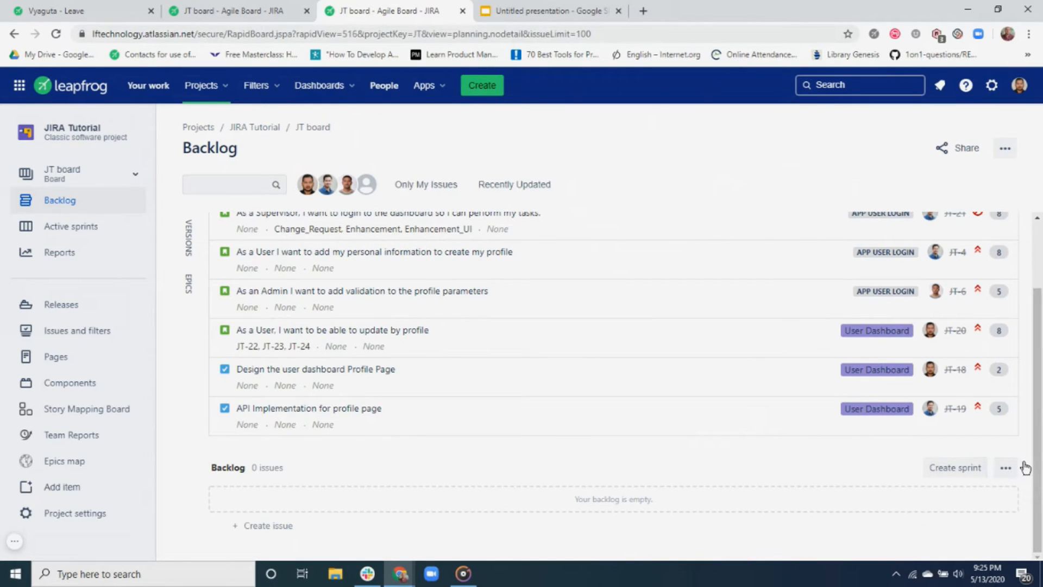
click(266, 525)
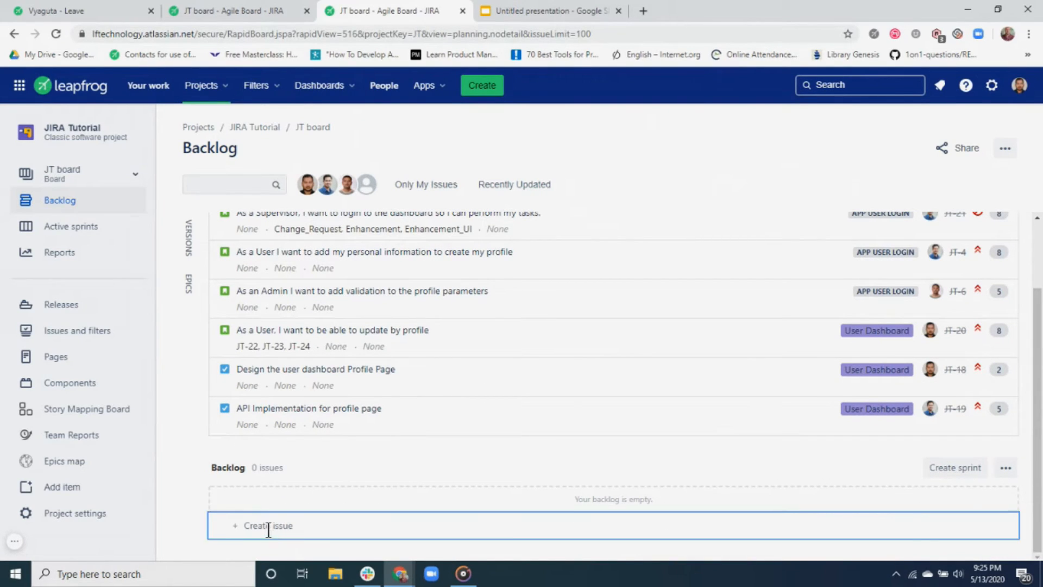
click(269, 525)
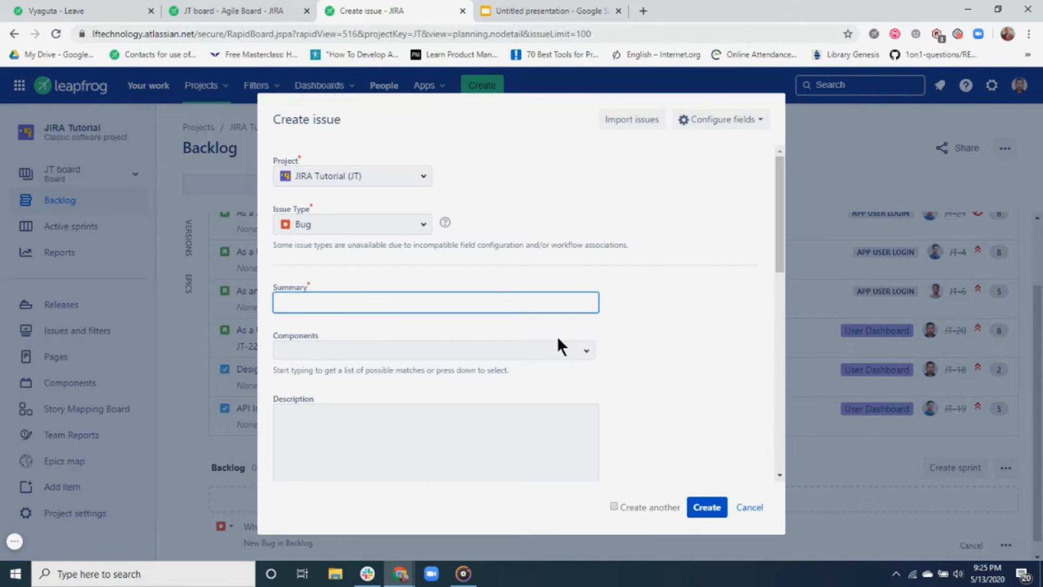
scroll(down, 3)
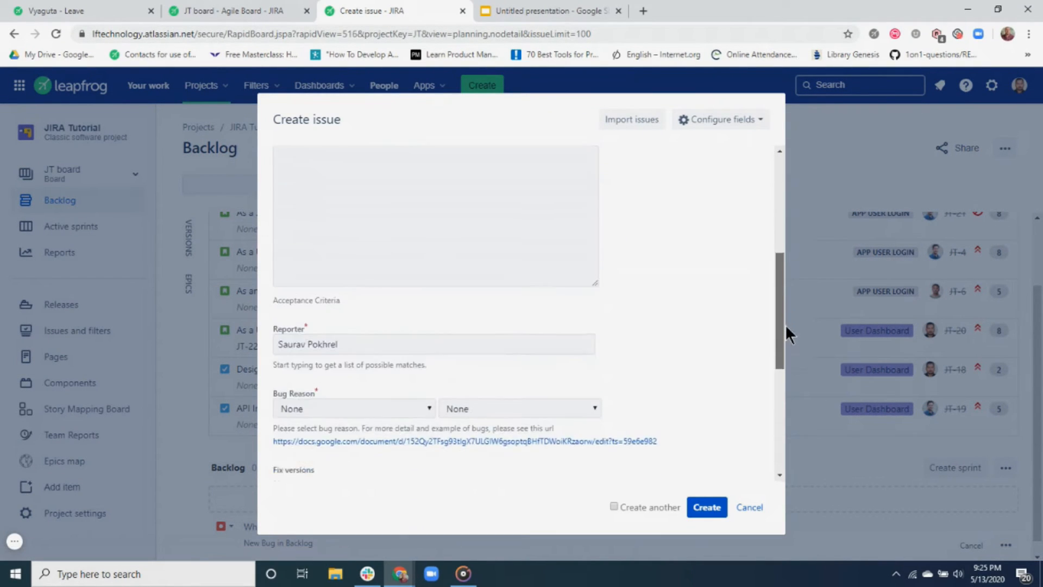
scroll(down, 3)
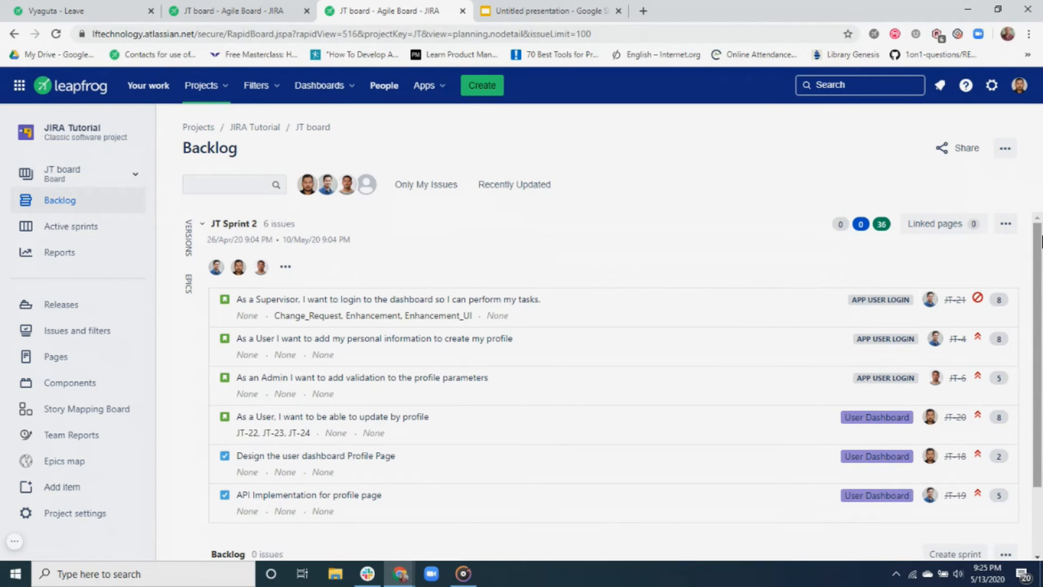
mouse_move(418, 280)
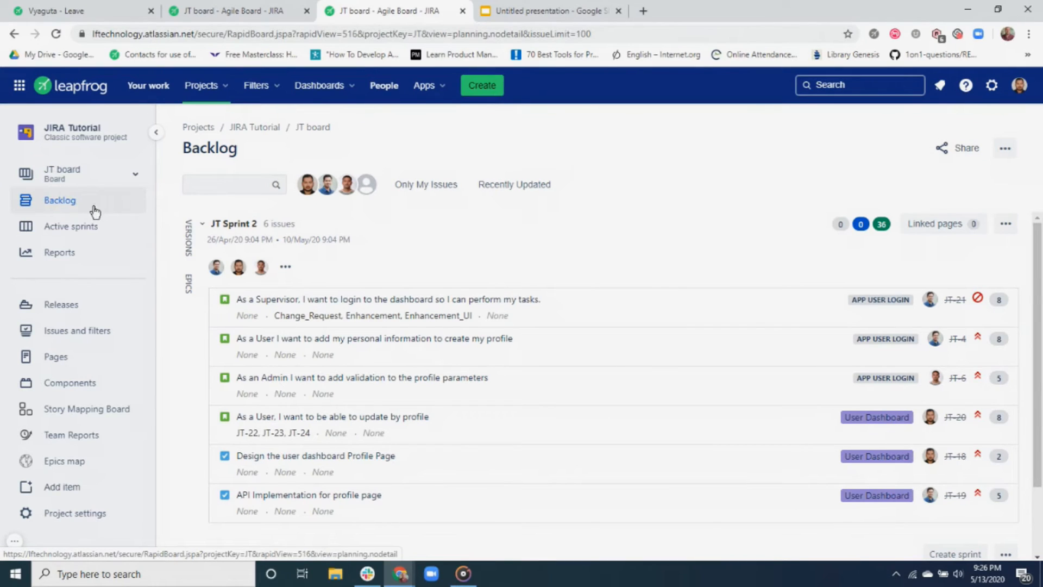
mouse_move(189, 248)
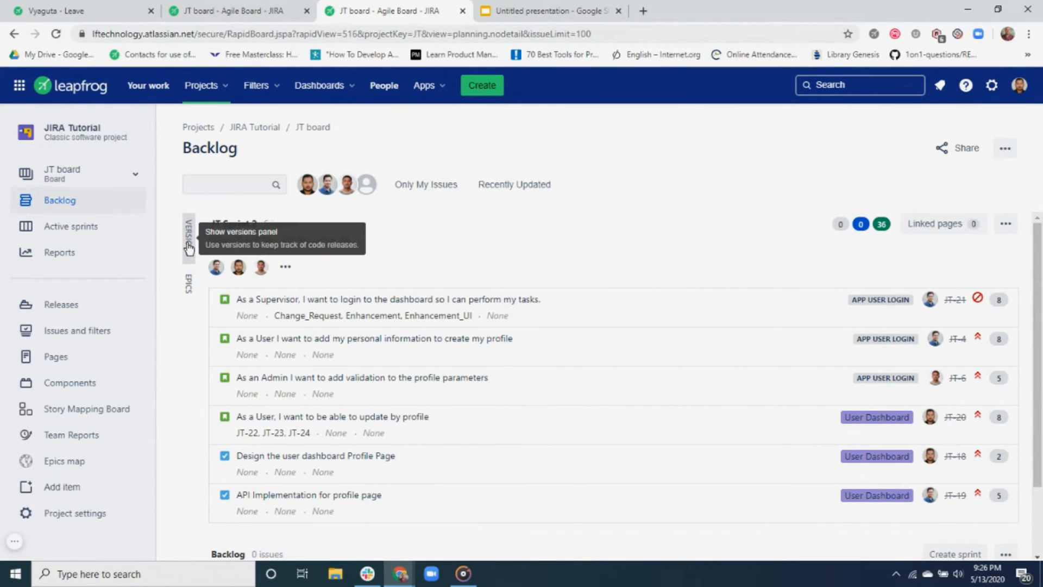
click(189, 239)
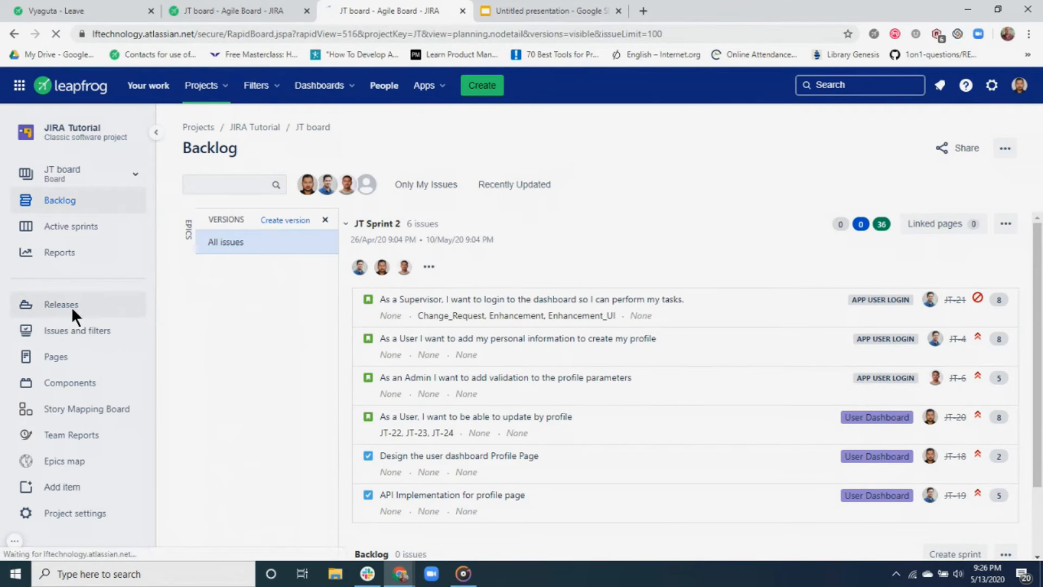
click(61, 304)
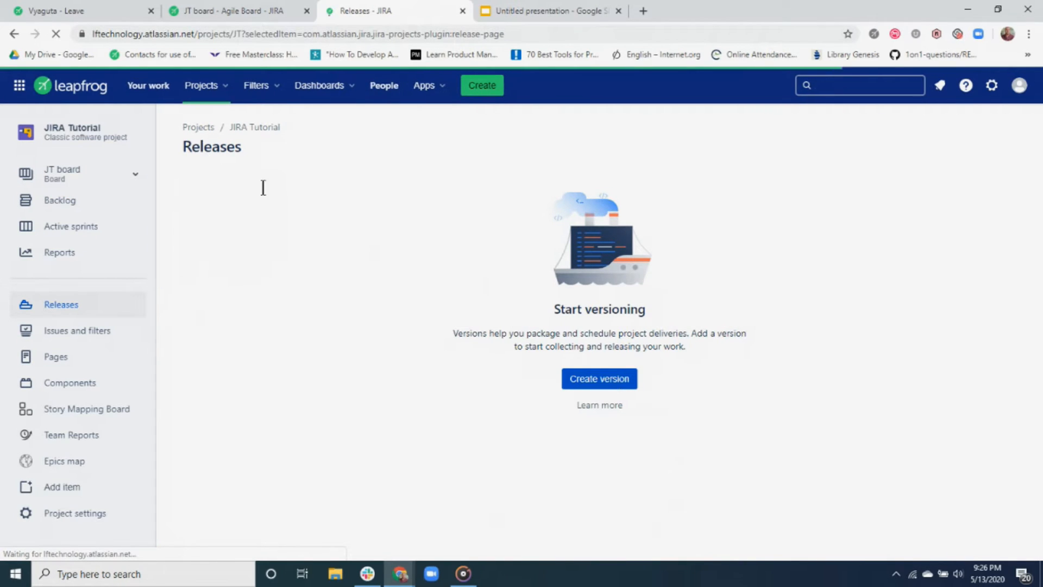
click(236, 11)
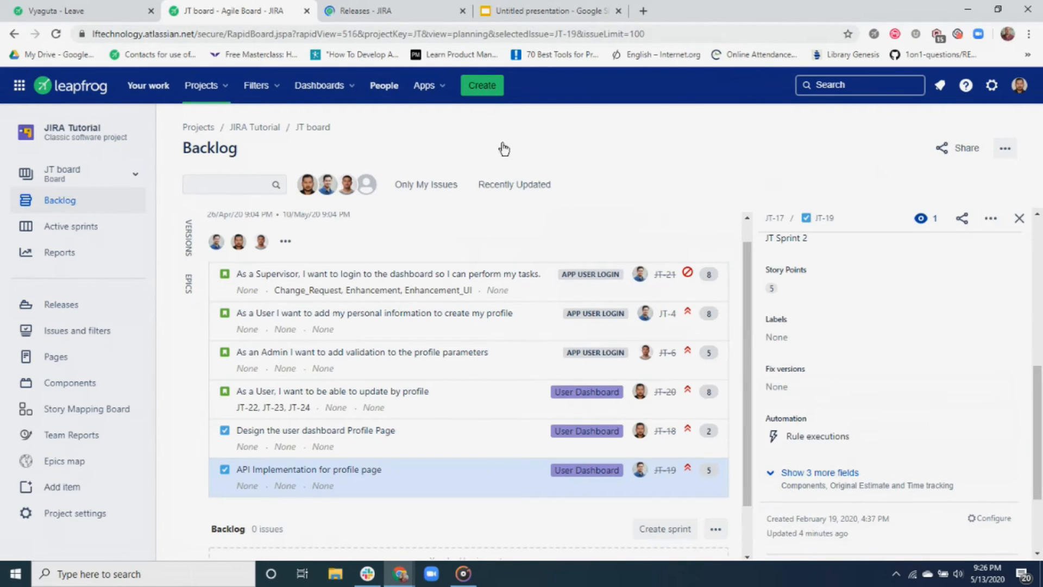
click(61, 304)
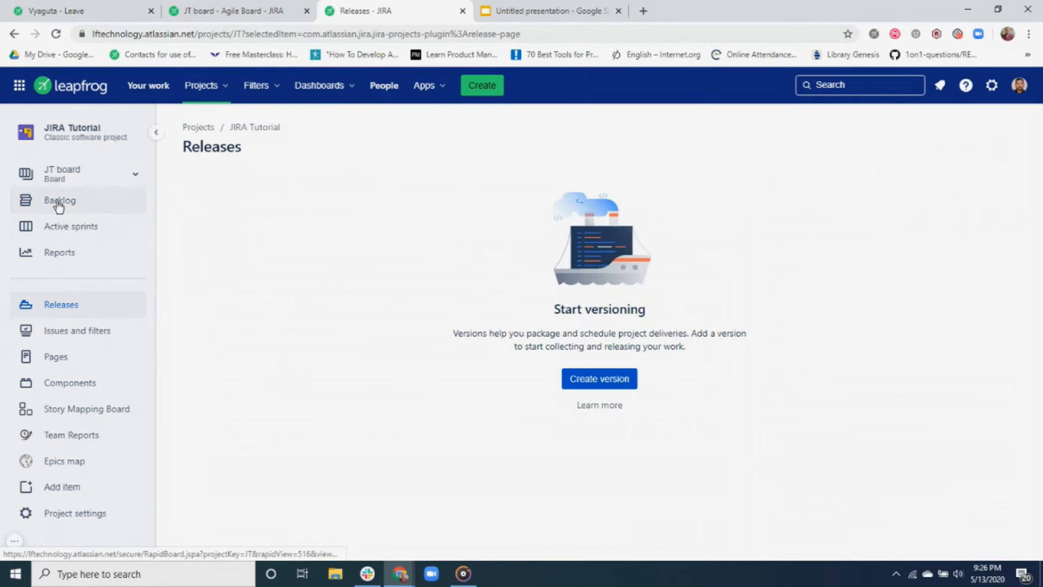
click(59, 200)
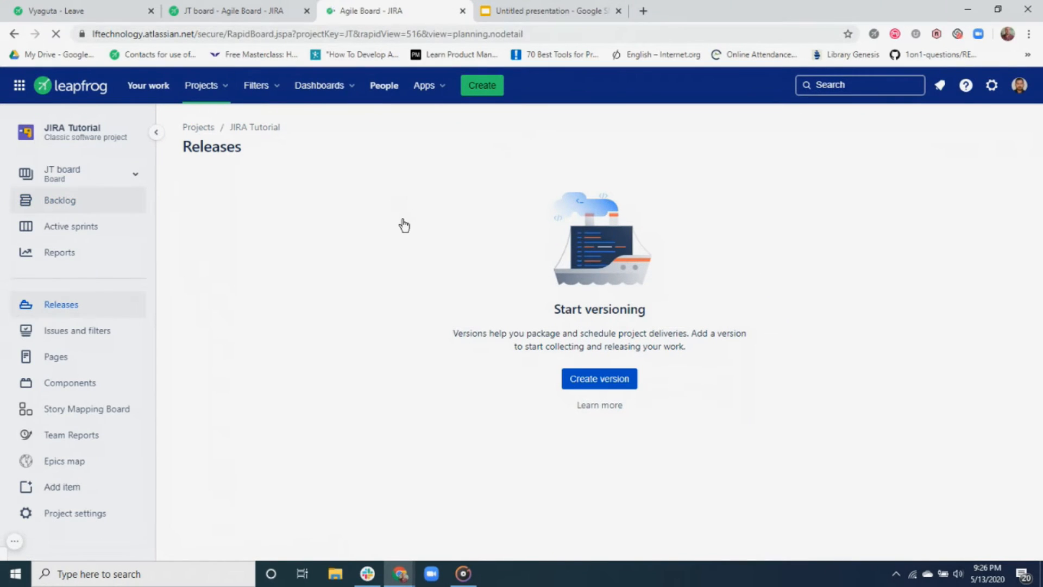
click(60, 200)
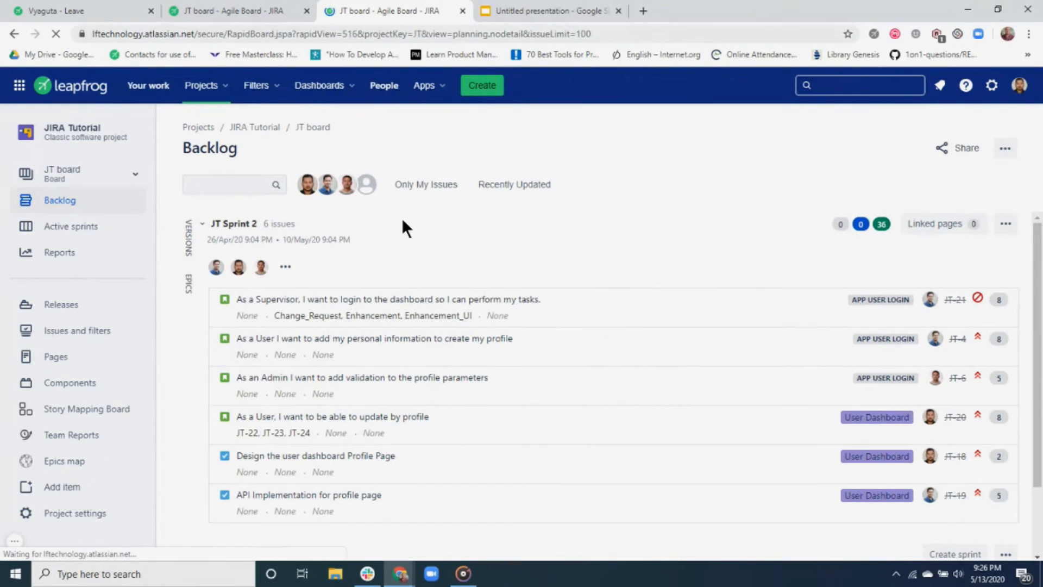
- Start a new version in the Versions panel named 1.0.0_UAT
click(189, 239)
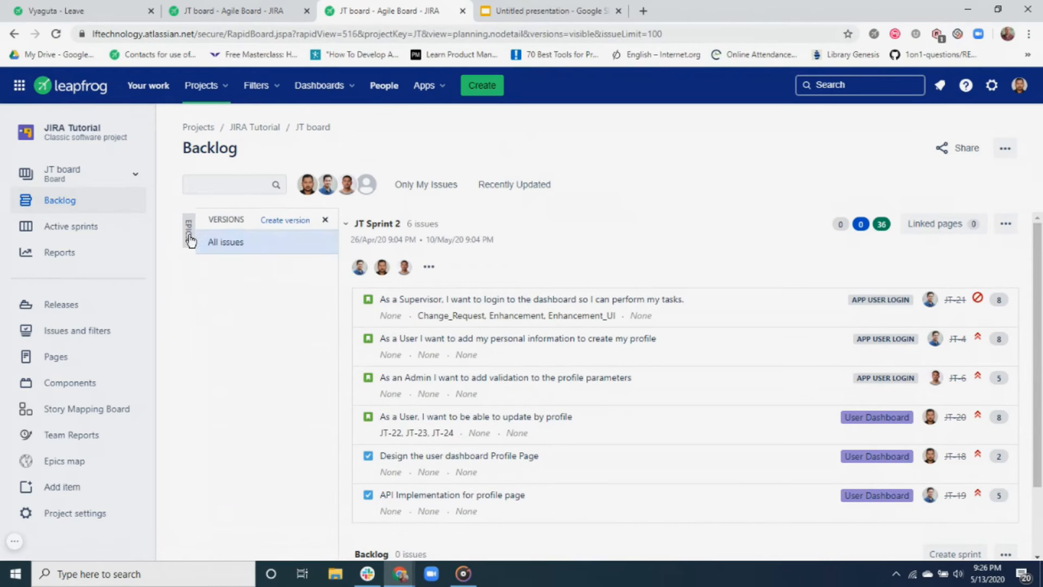
click(285, 219)
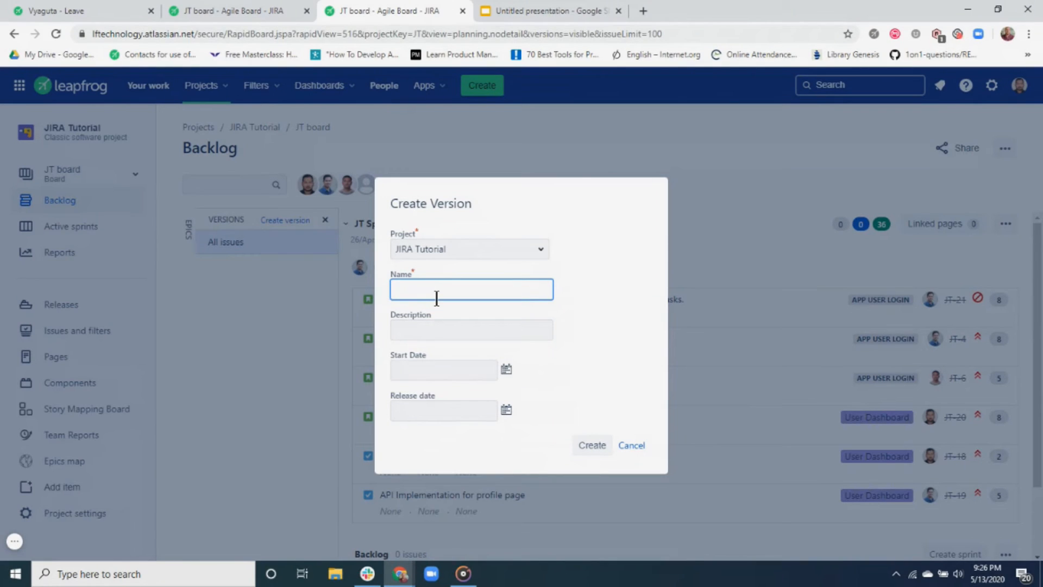
text(1.)
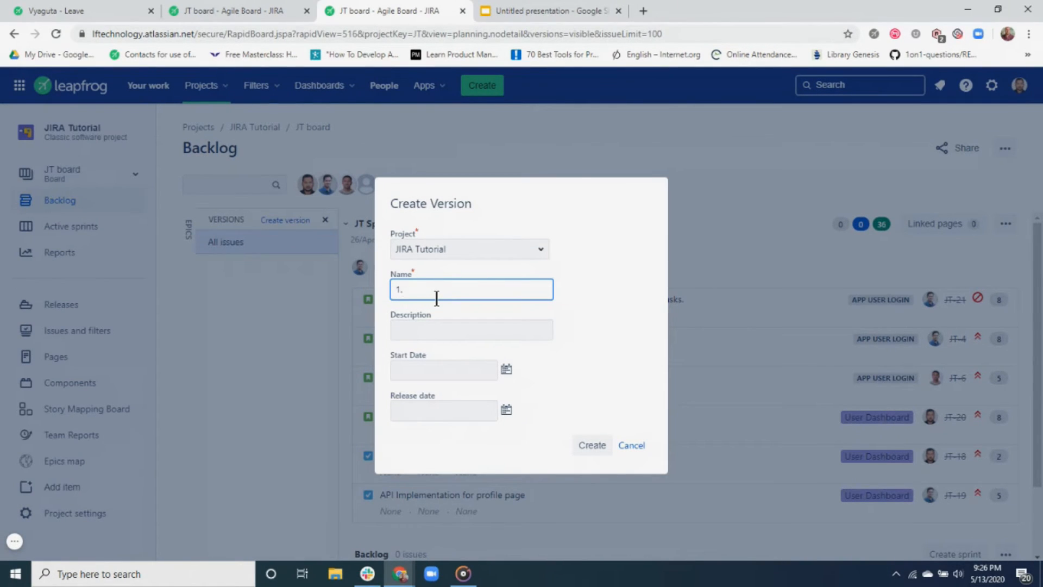
text(0.0_UAT)
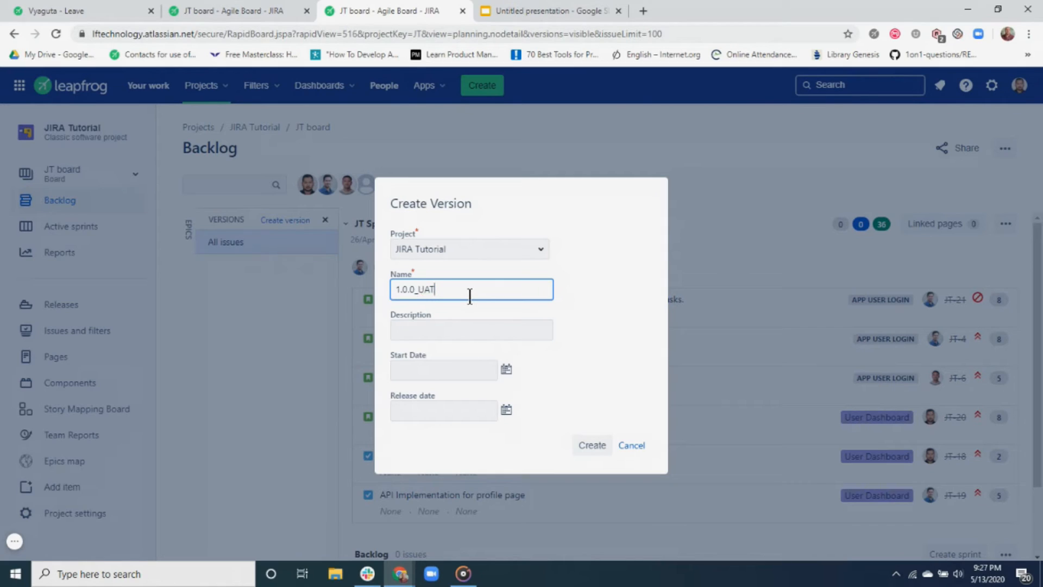
key(Backspace)
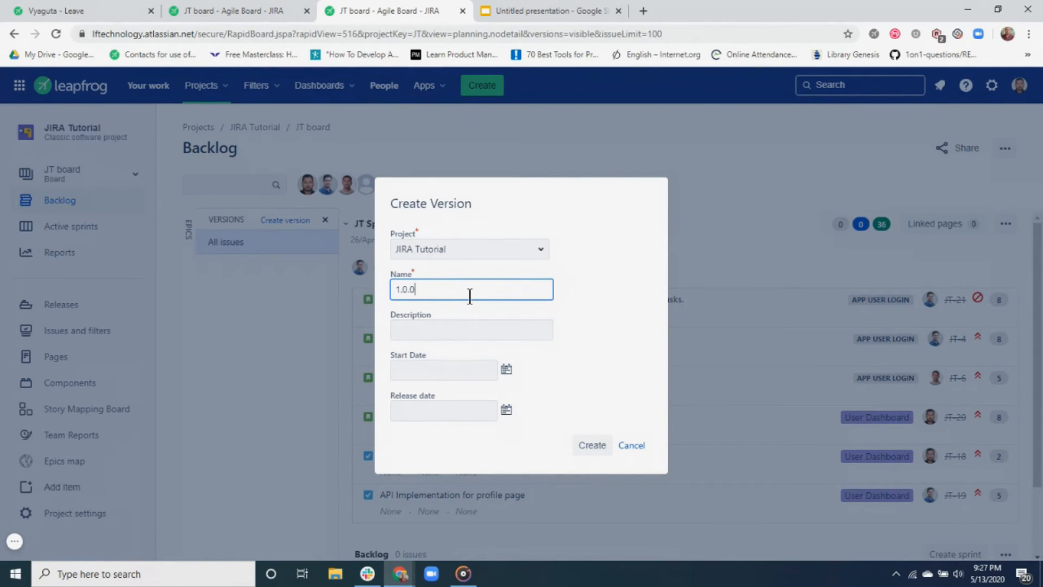
text(_UAT)
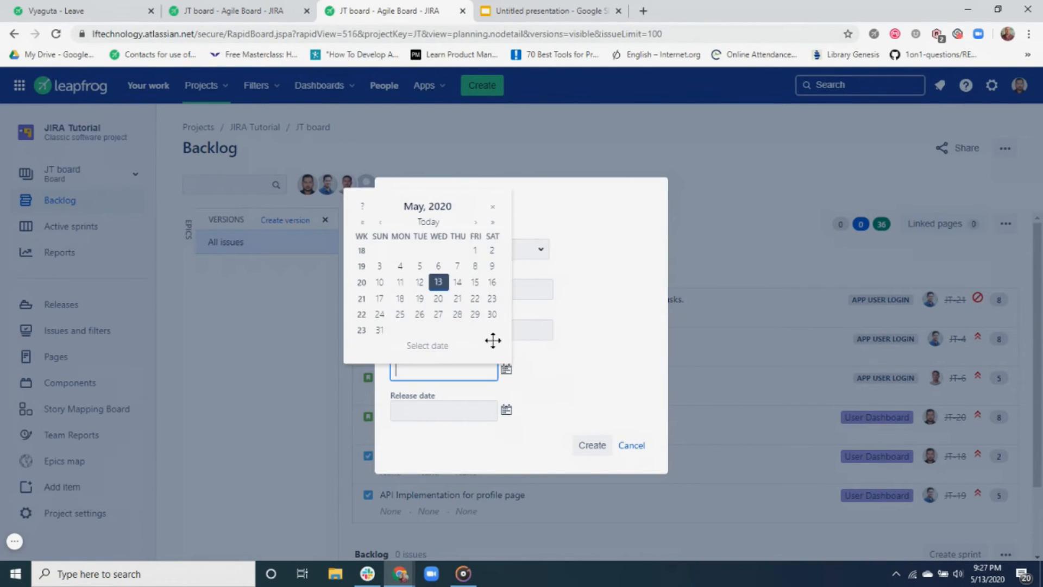
- Give the version start date 13/May/20 and release date 20/May/20, and create it
click(438, 283)
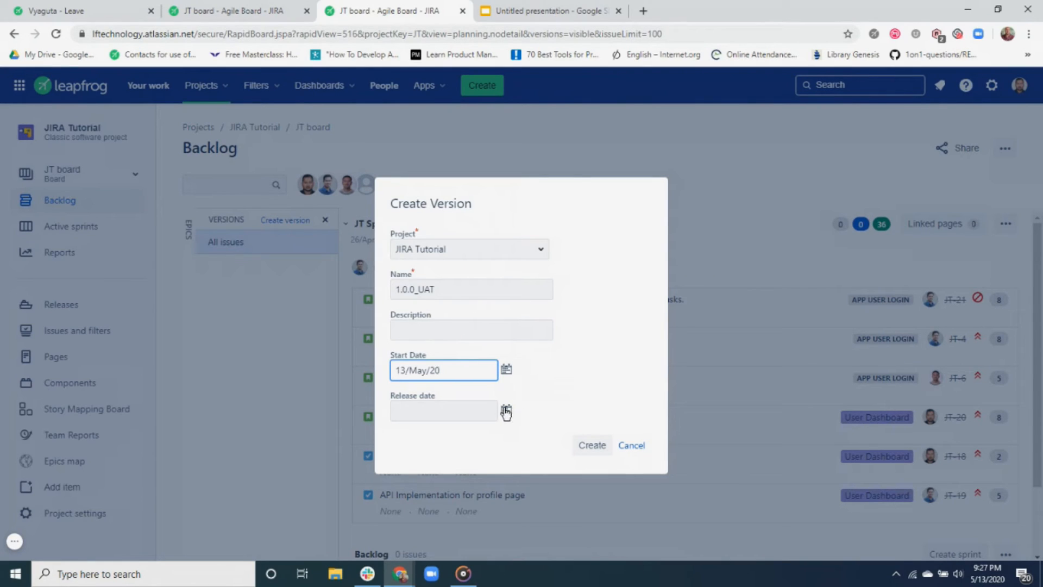
text(20/May/20)
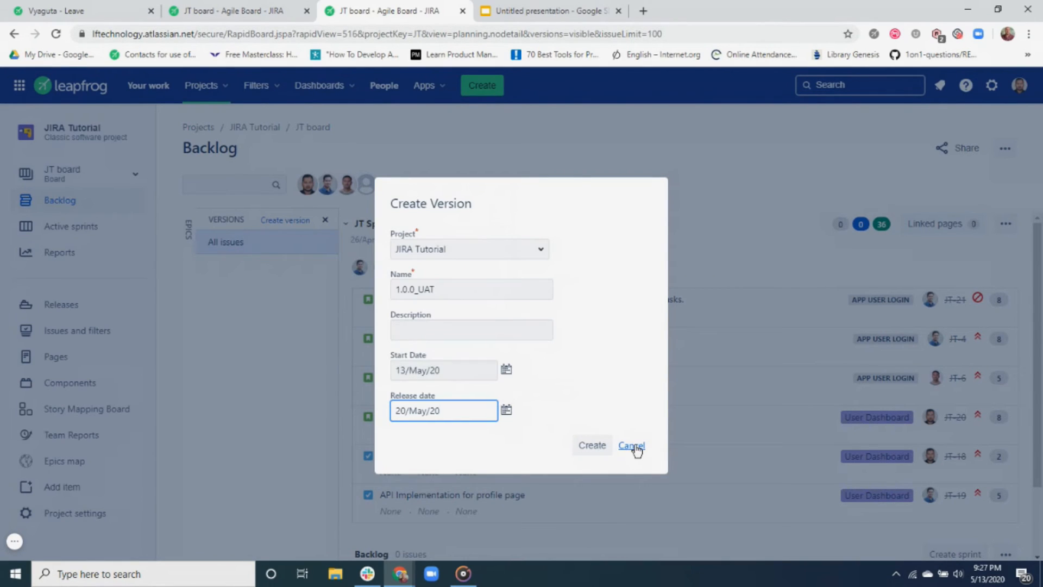
click(592, 445)
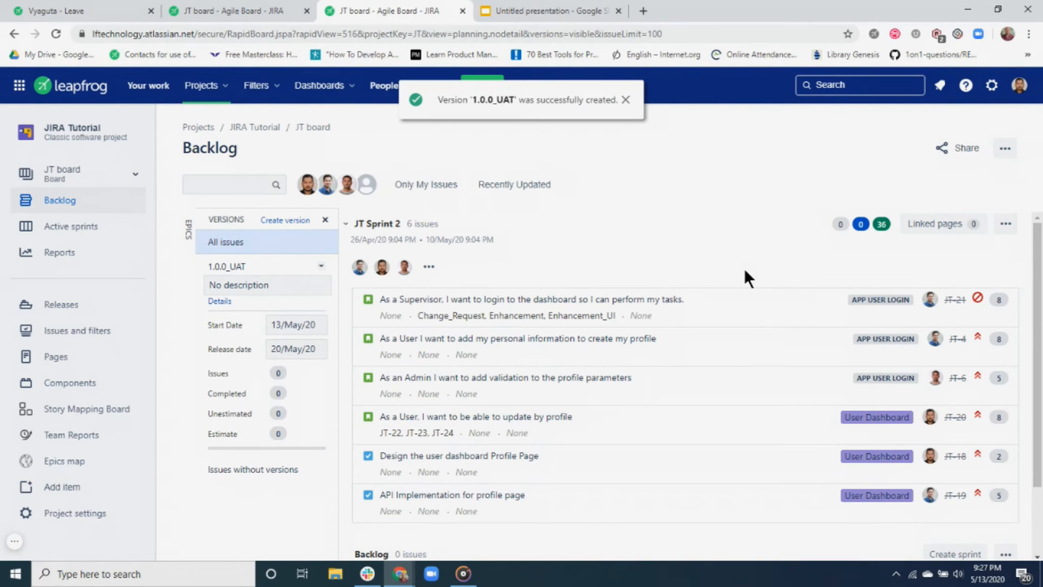
mouse_move(537, 309)
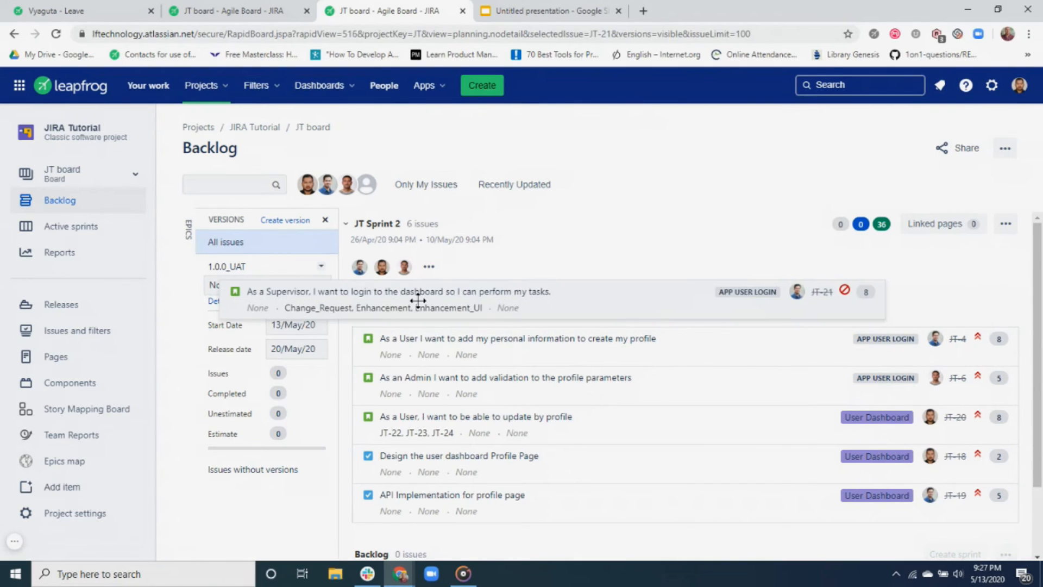
mouse_move(285, 295)
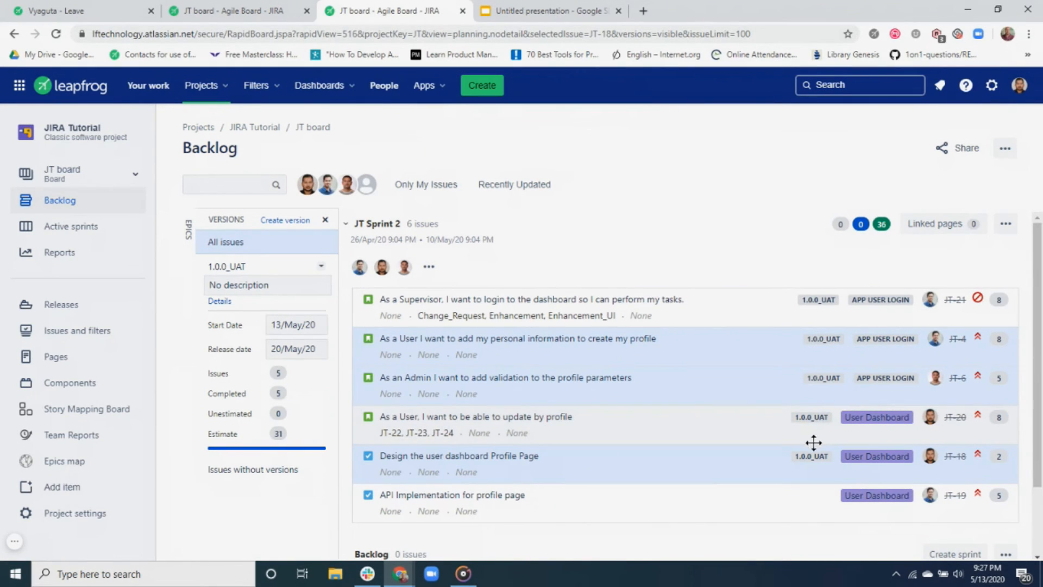
- Open the detail panel of the API Implementation for profile page issue (JT-19)
click(452, 495)
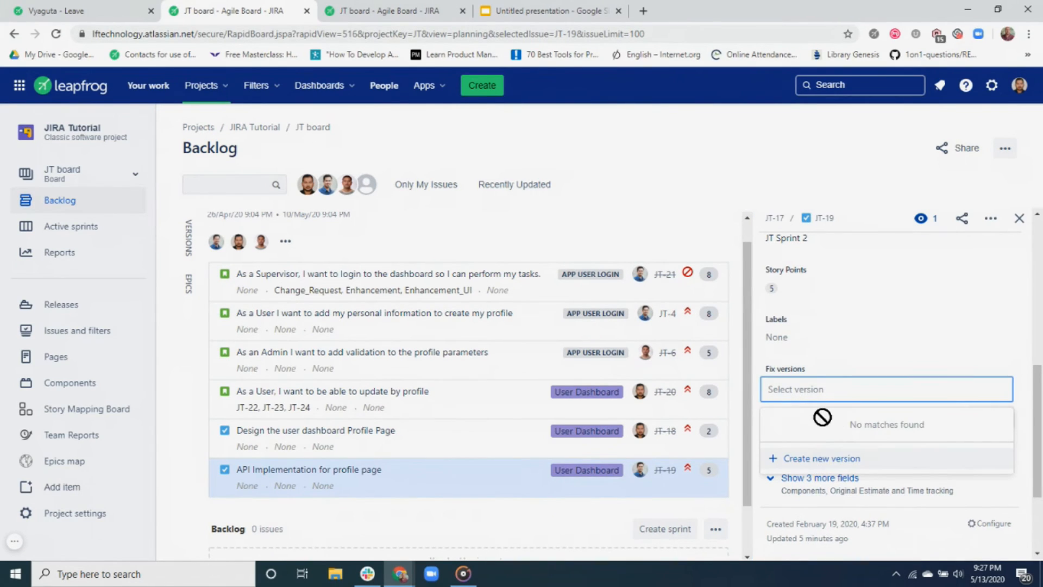
- Set JT-19's fix version to 1.0.0_UAT, completing the version's six issues
text(1)
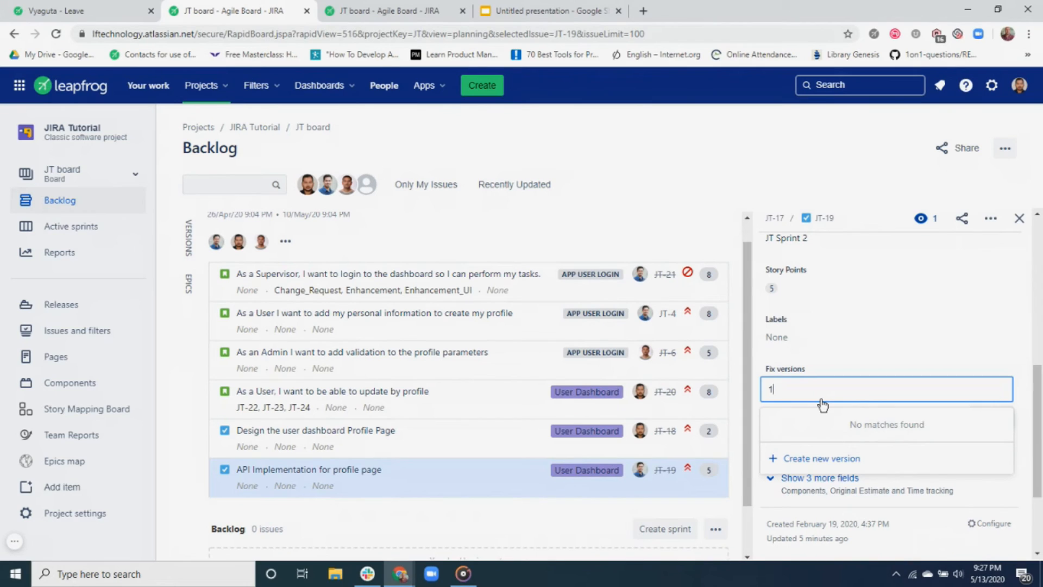
text(.0)
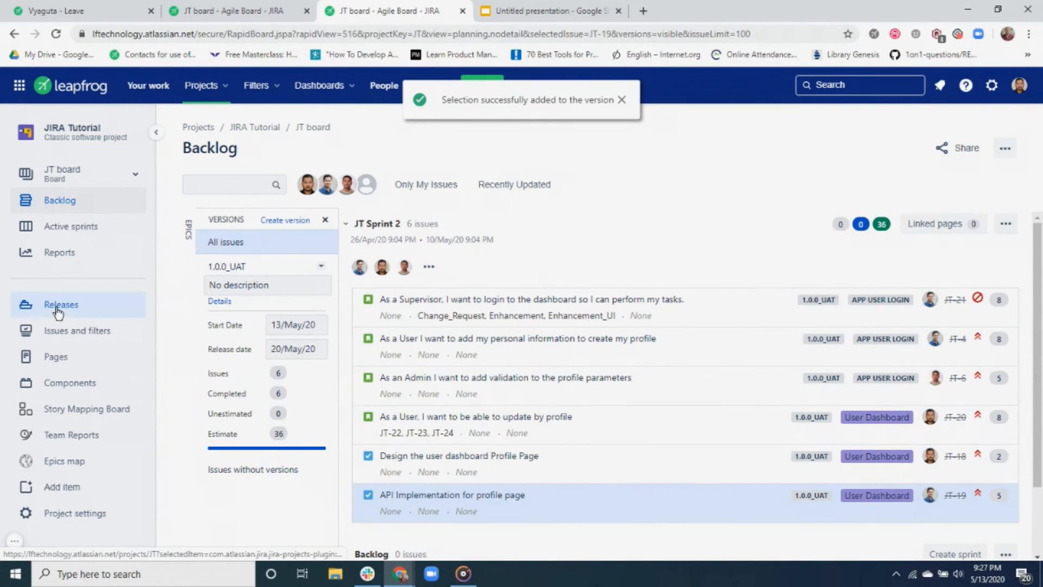
- Go to the project's Releases list showing 1.0.0_UAT unreleased
click(61, 304)
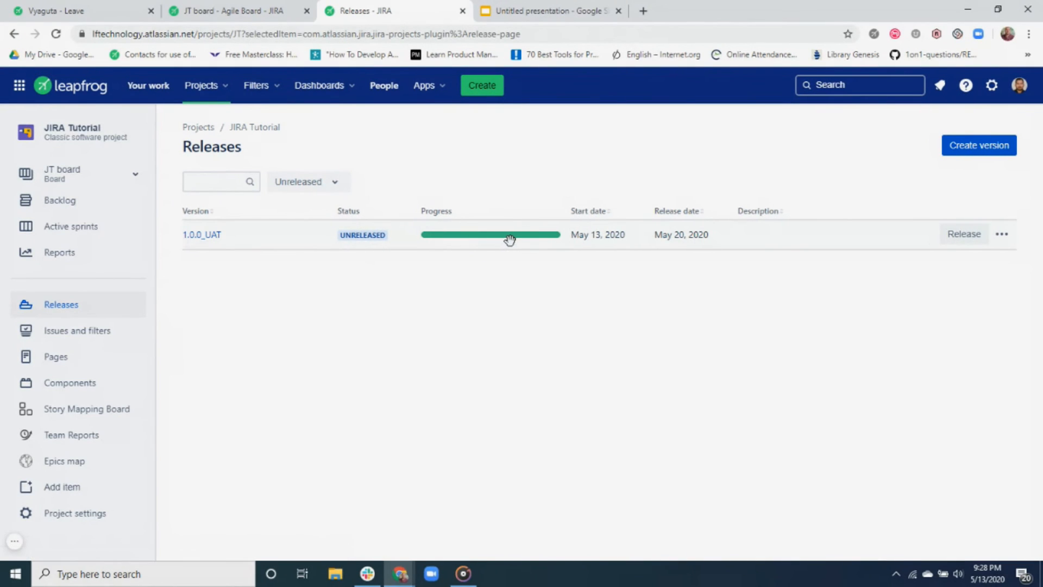
mouse_move(510, 237)
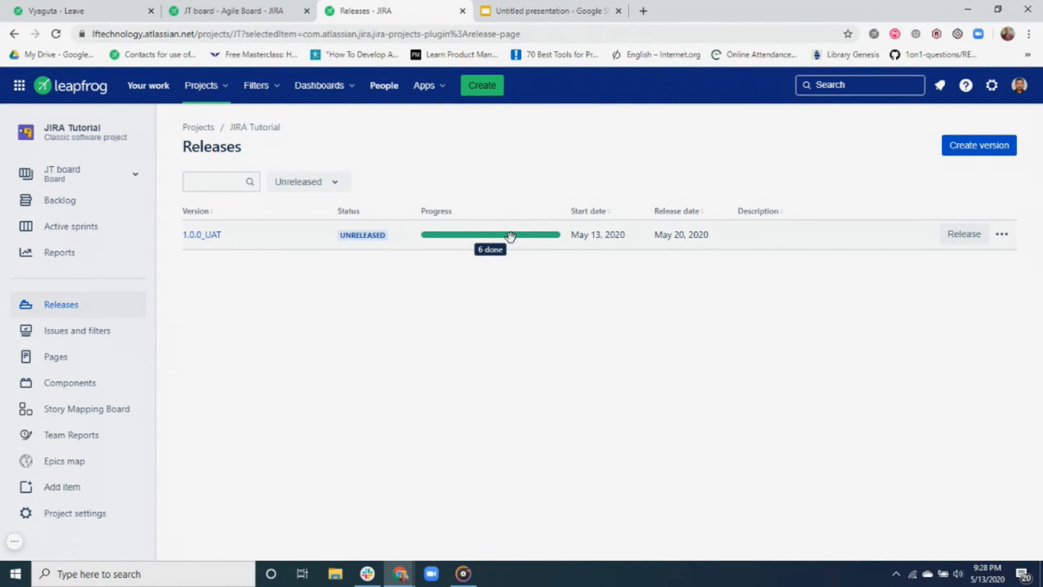
mouse_move(528, 230)
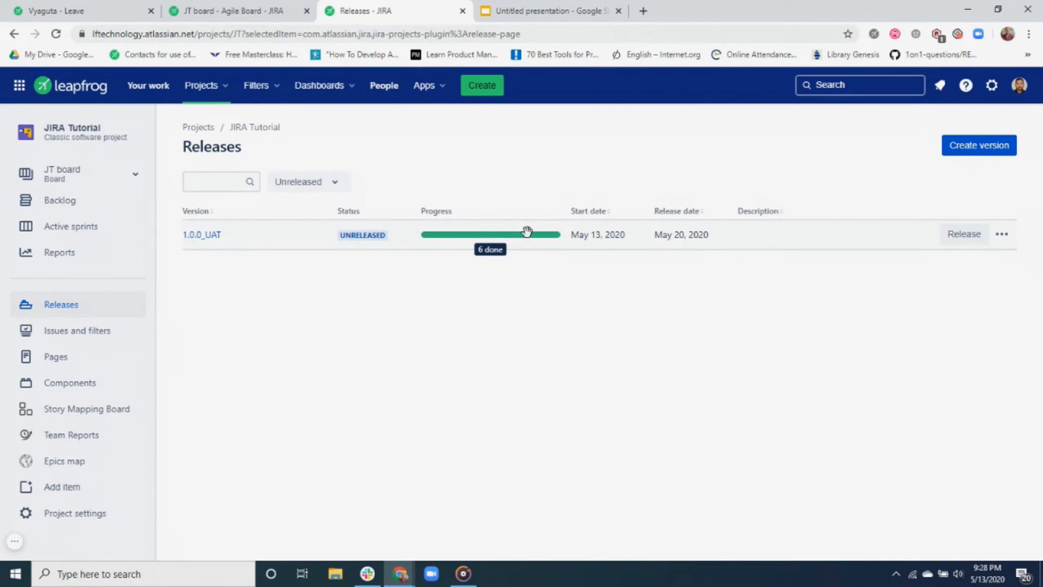
mouse_move(595, 232)
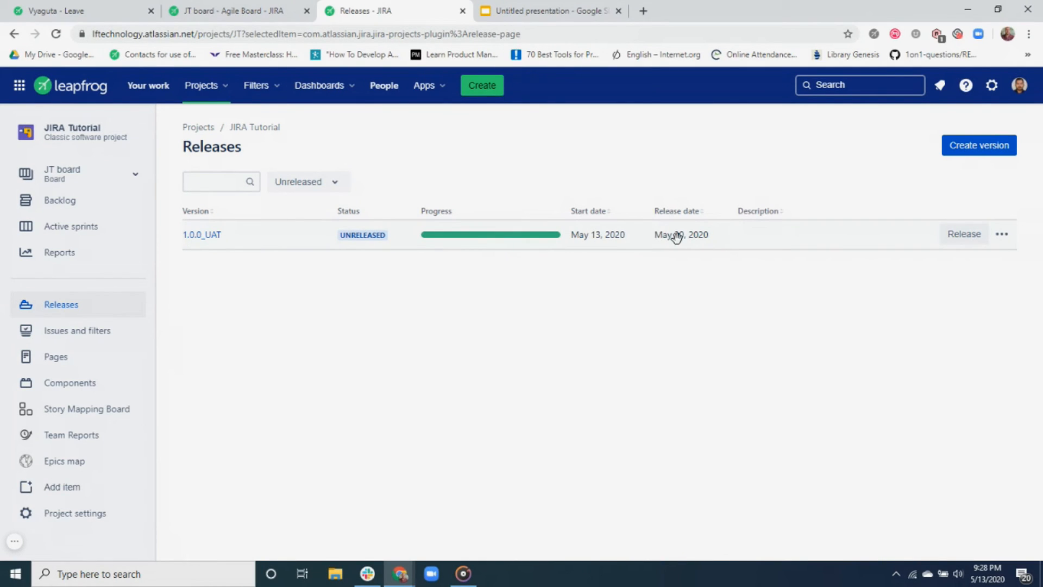
mouse_move(682, 239)
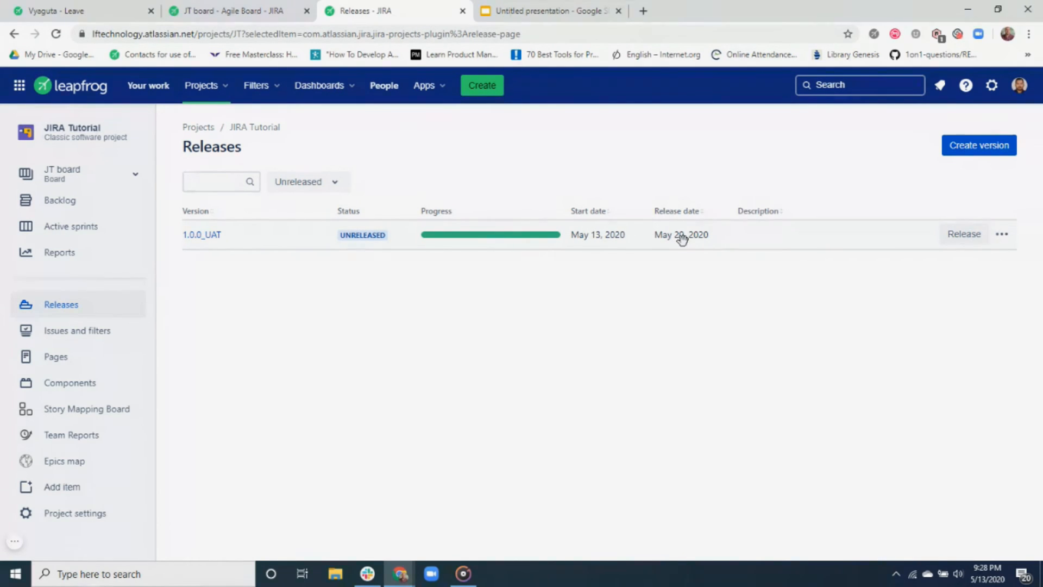
mouse_move(964, 235)
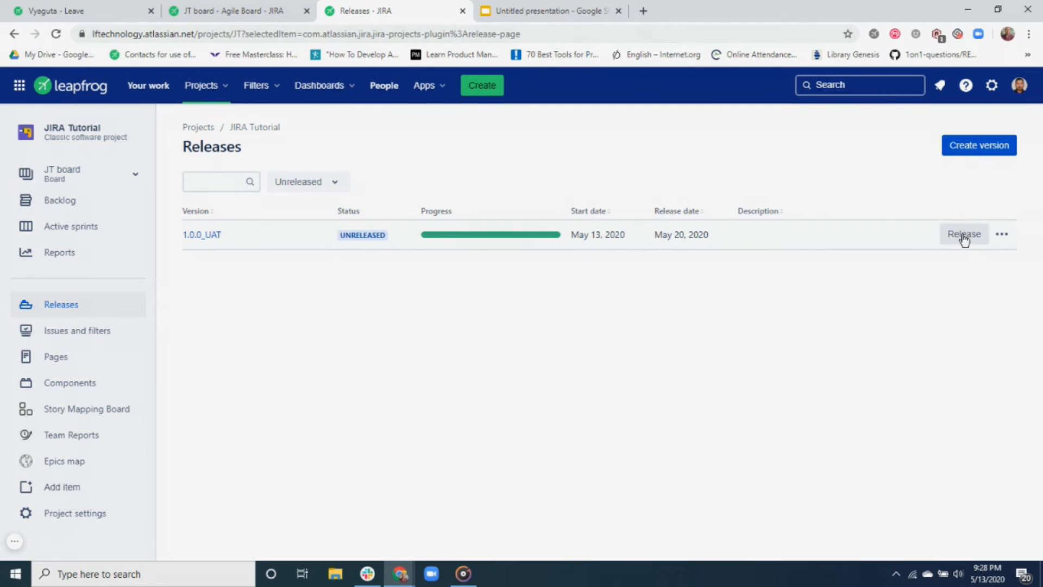
- Release version 1.0.0_UAT with its six issues and confirm
click(963, 233)
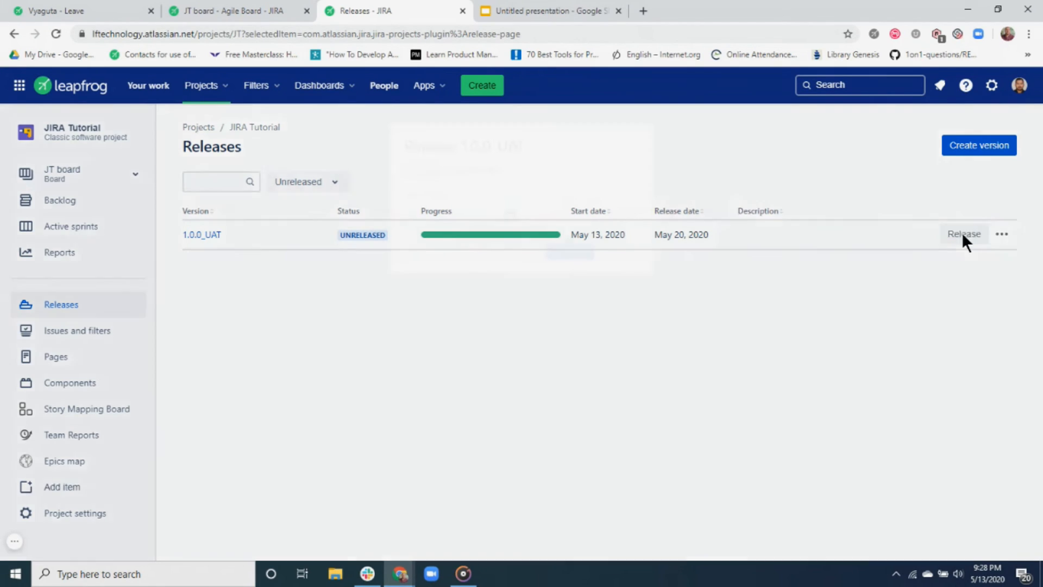
click(964, 233)
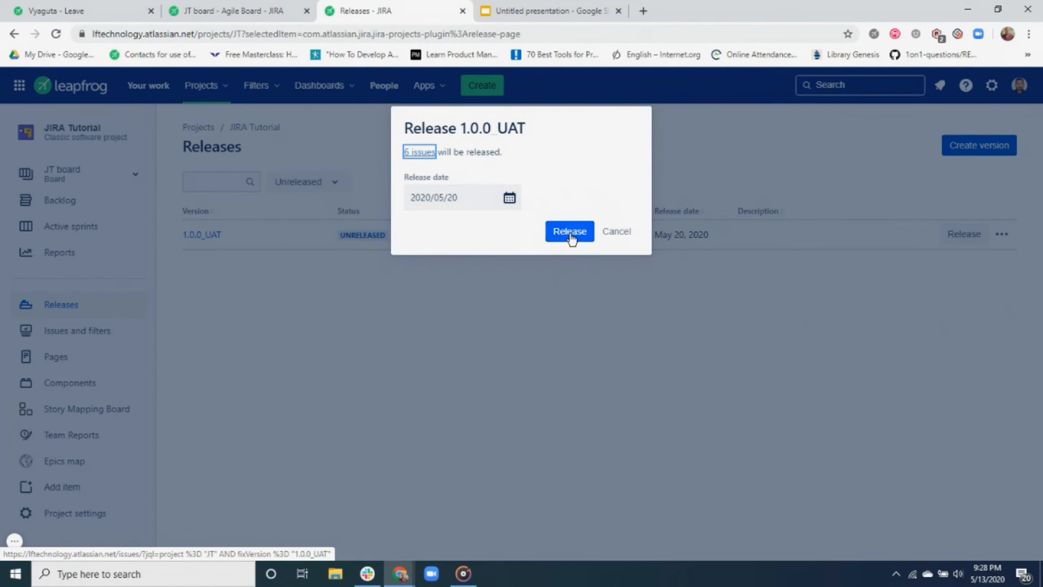
click(569, 230)
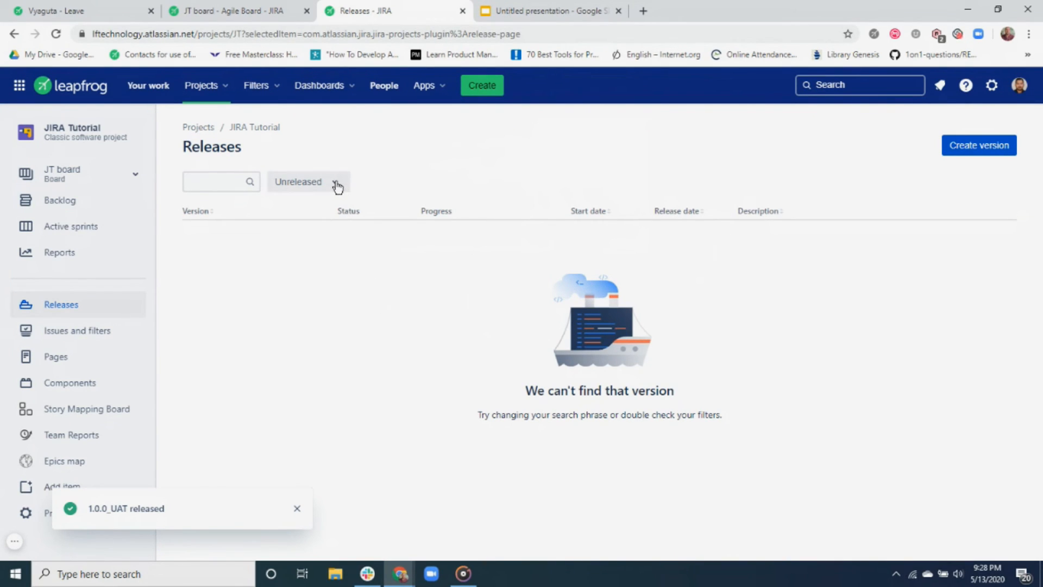
- Filter the Releases list to include Released and Archived statuses alongside Unreleased
click(308, 182)
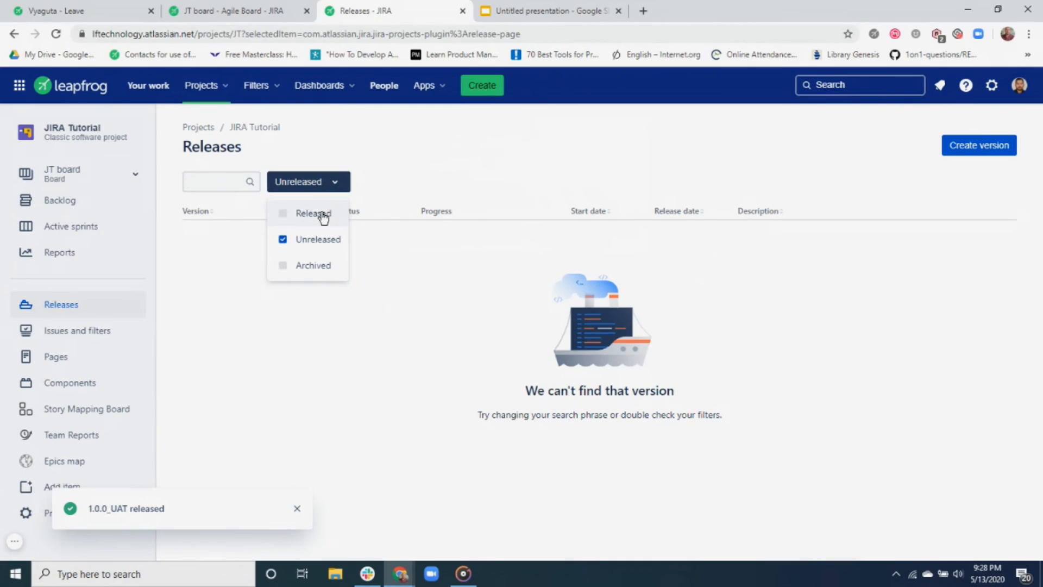
click(283, 213)
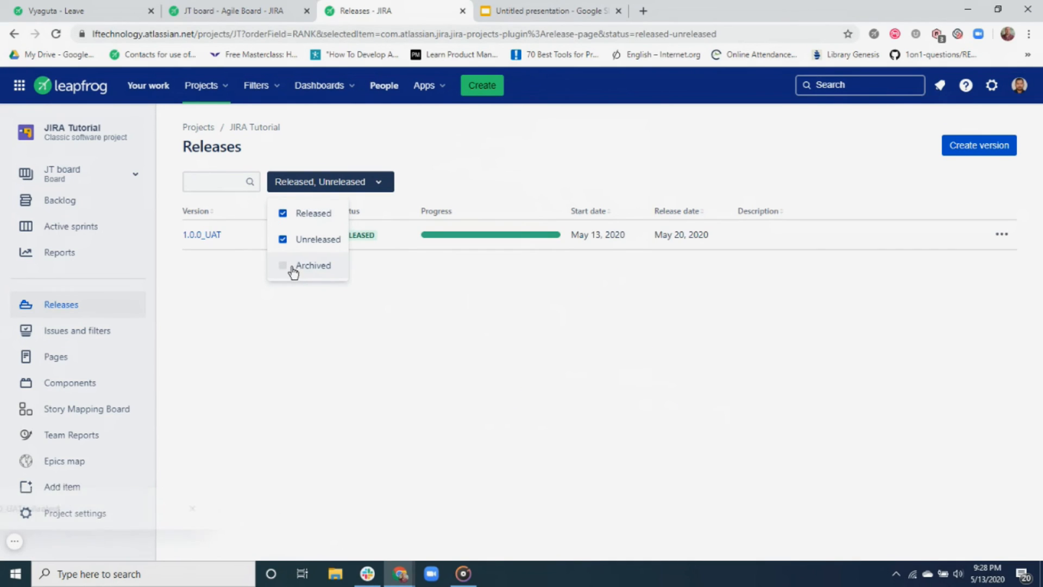
click(282, 265)
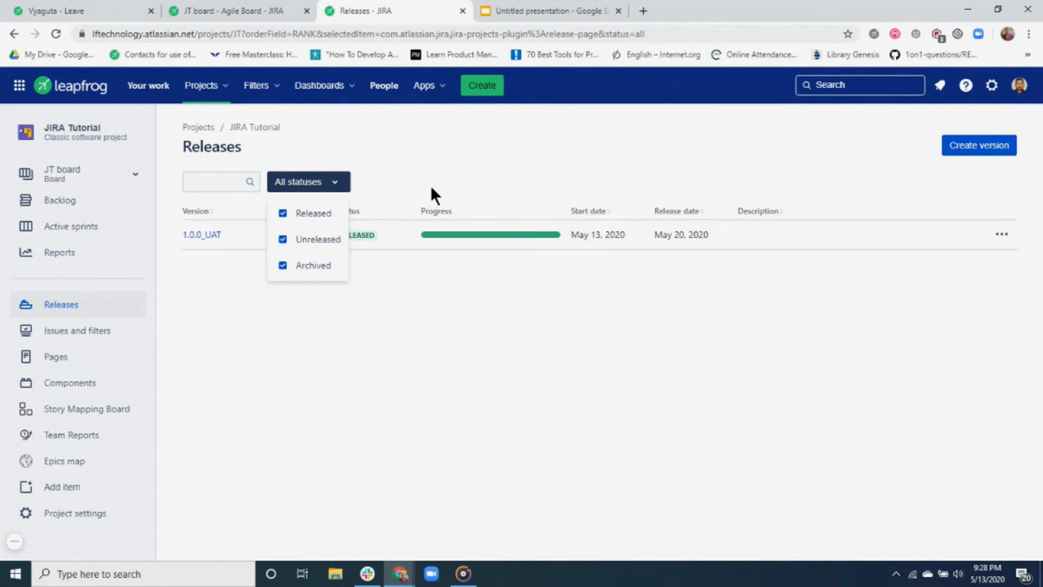
click(386, 274)
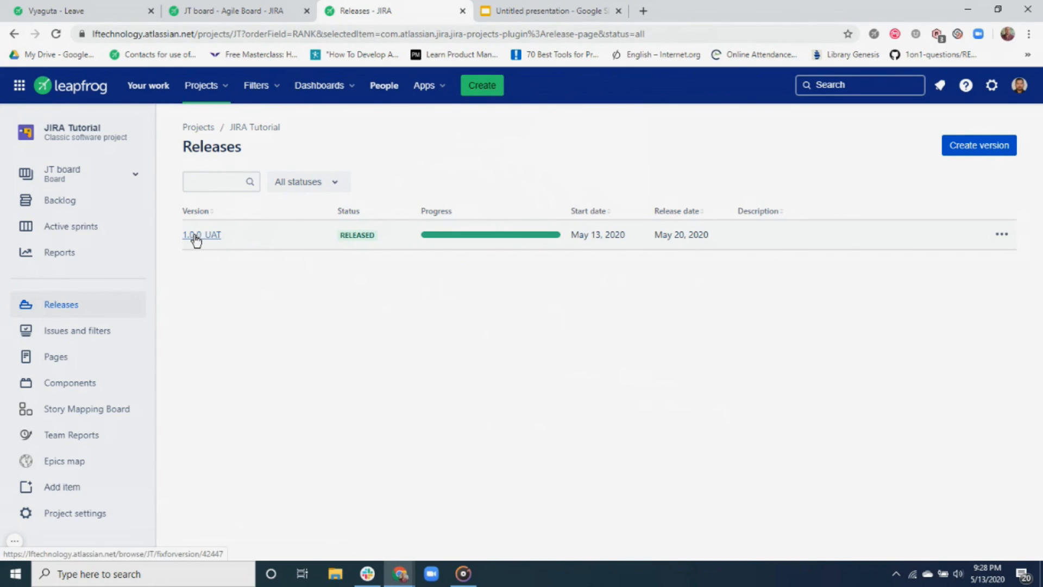
- Open the 1.0.0_UAT version report showing six issues done, and head to its release notes
click(202, 234)
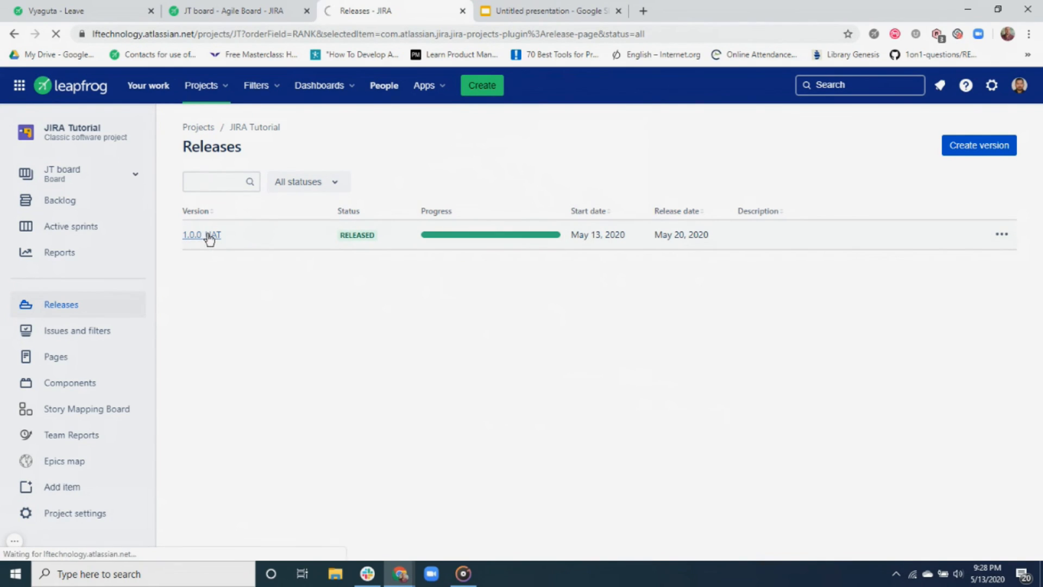
click(193, 235)
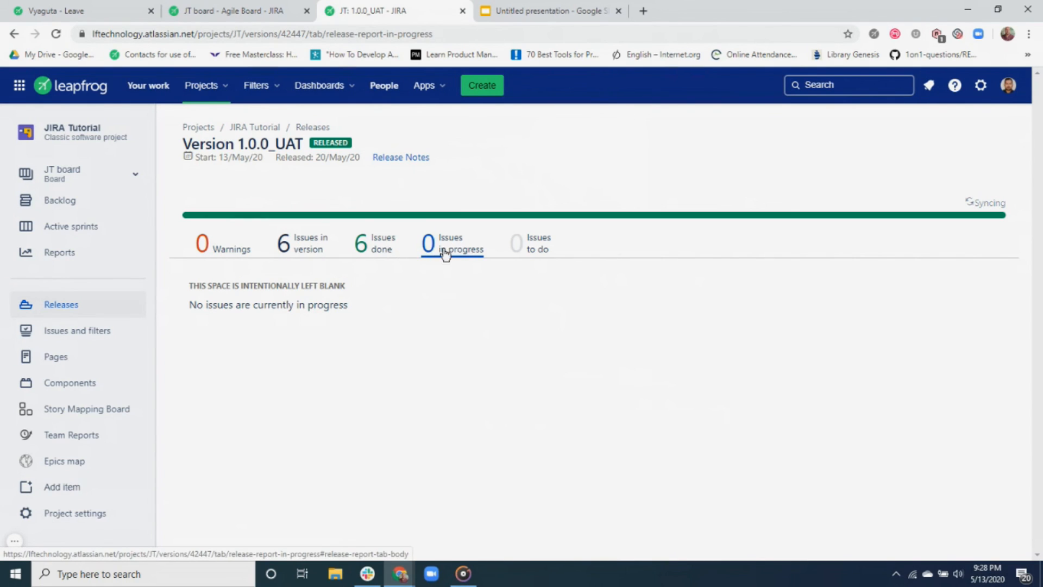
click(399, 156)
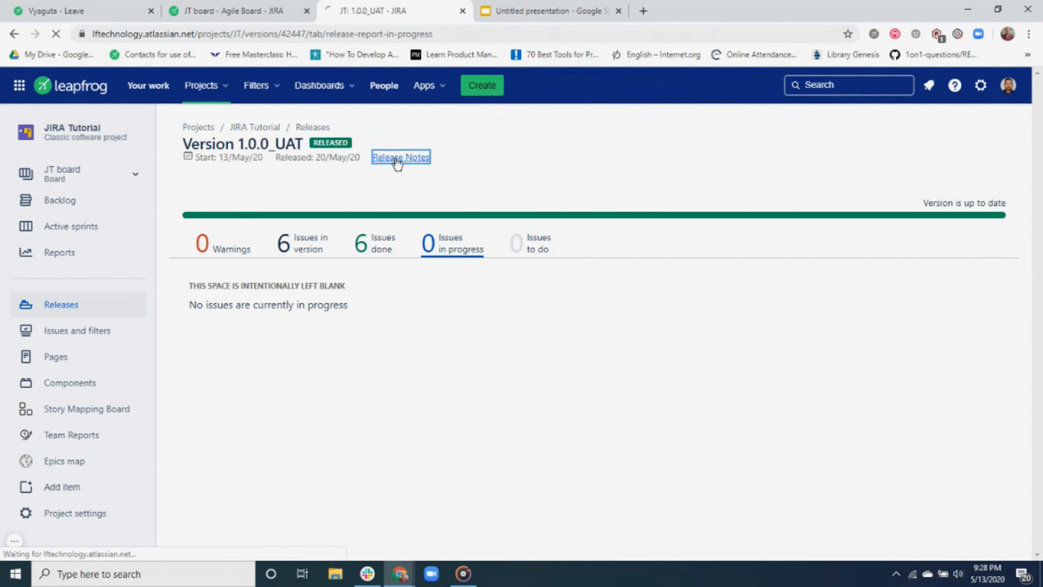
- View the generated release notes for 1.0.0_UAT listing four stories and two tasks
click(401, 157)
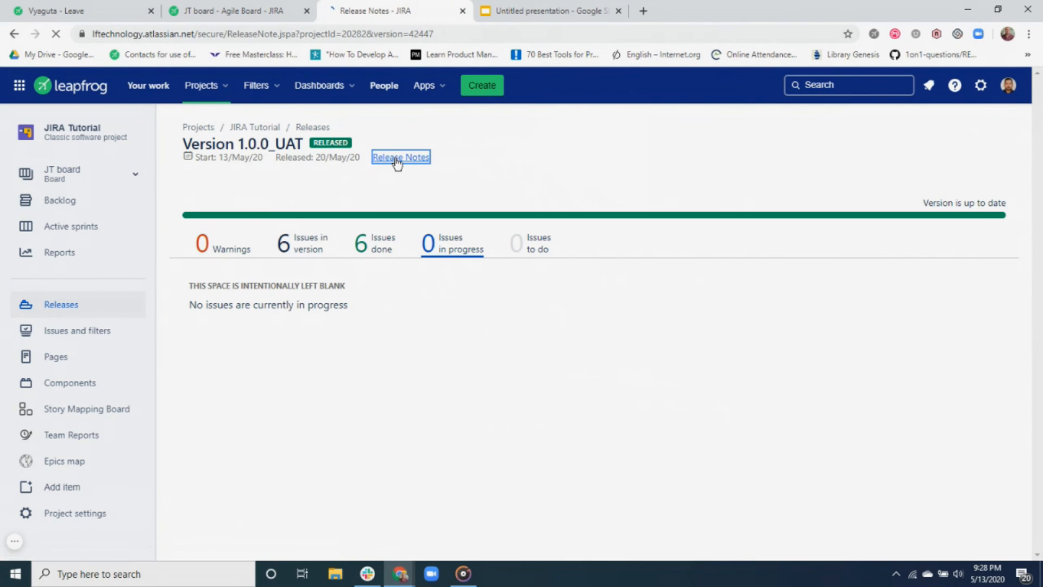
click(400, 157)
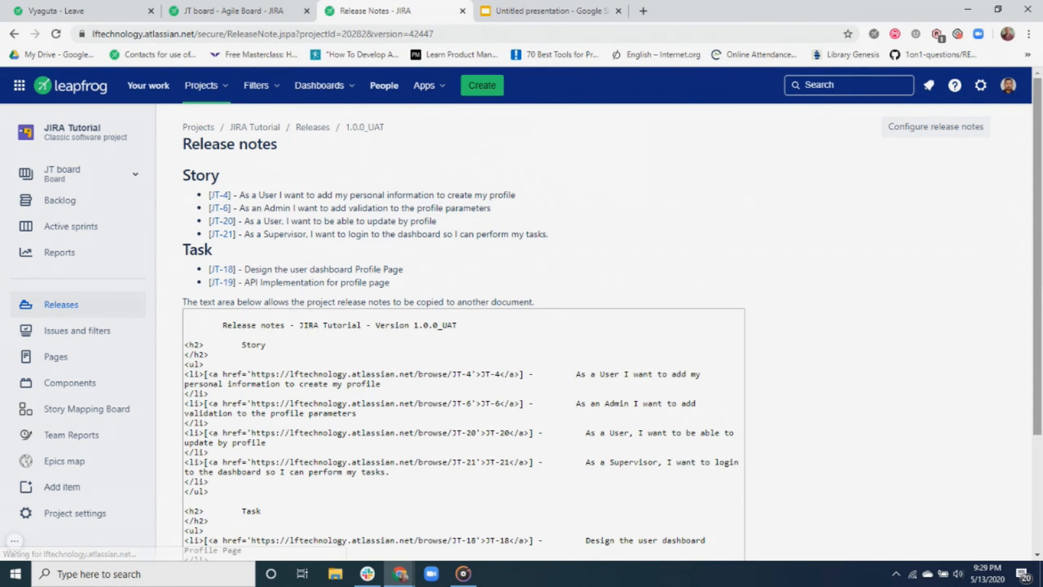
scroll(down, 3)
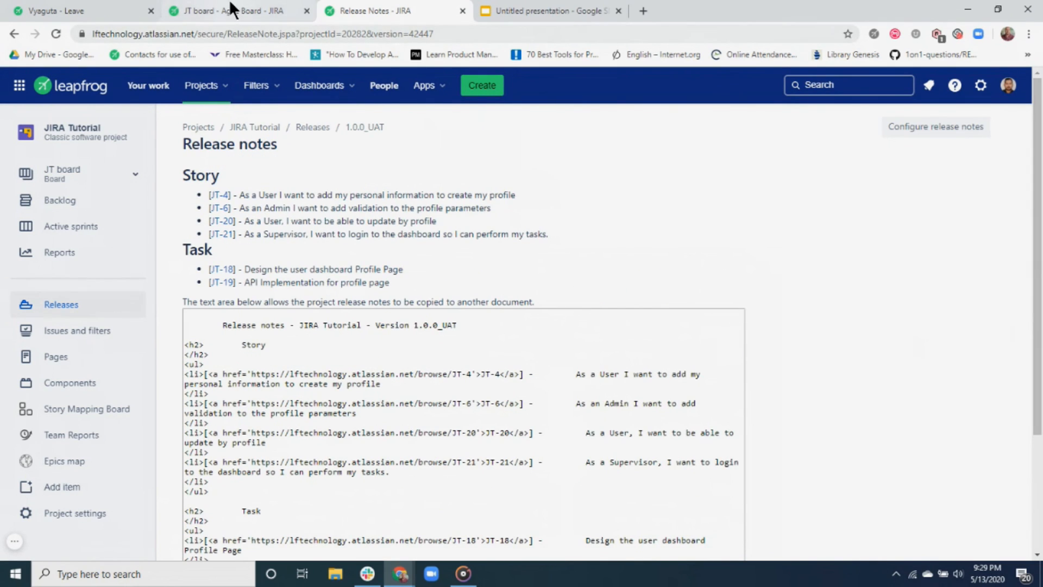
mouse_move(402, 260)
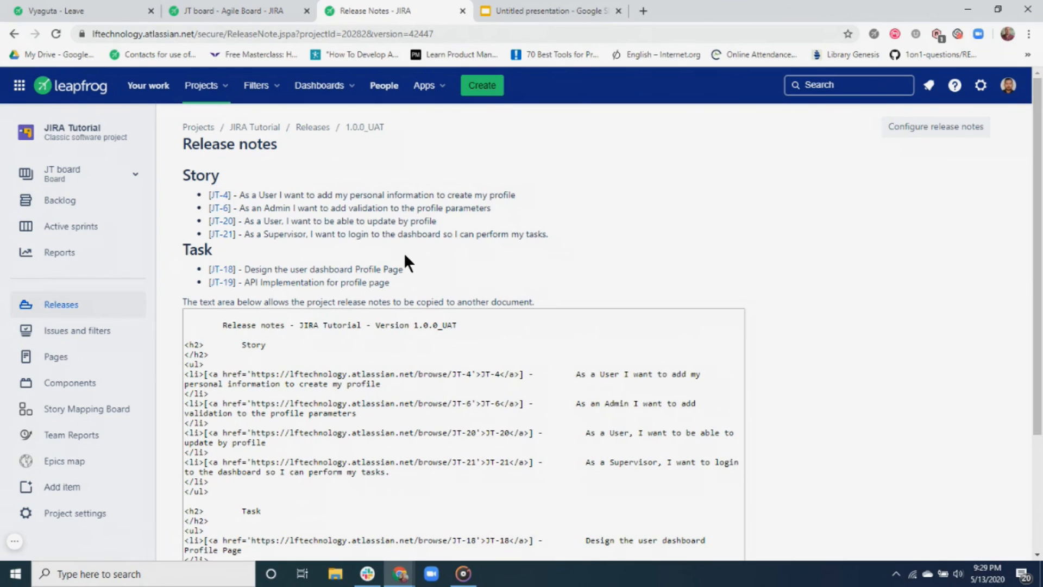